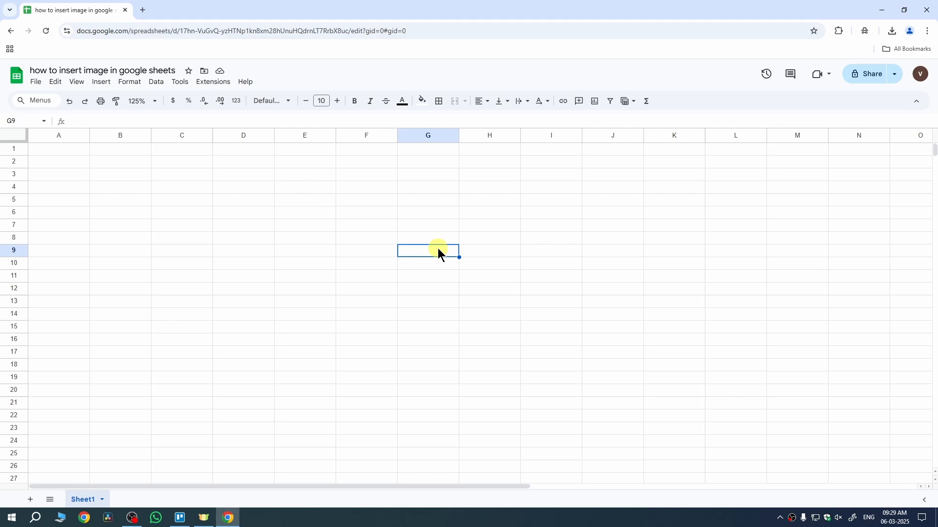
# Show the Insert menu's Image options on the blank spreadsheet
pyautogui.click(101, 82)
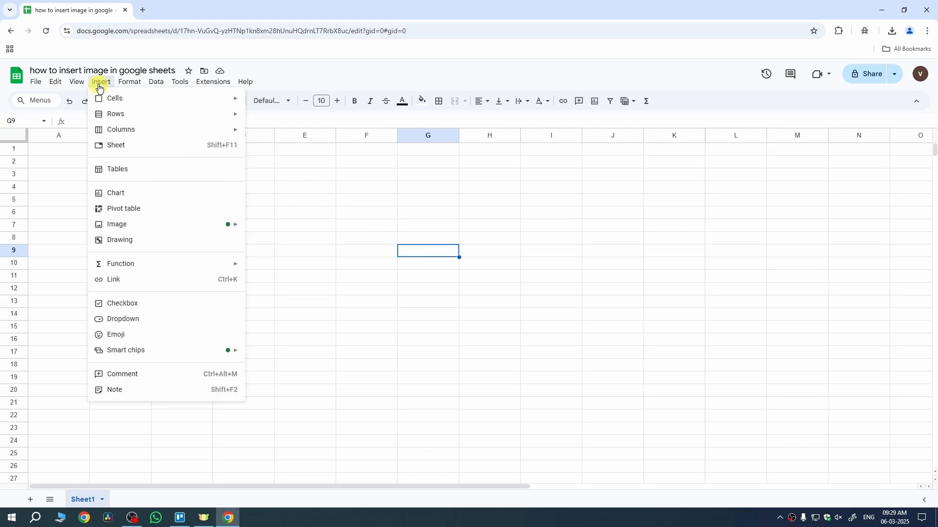
pyautogui.moveTo(116, 224)
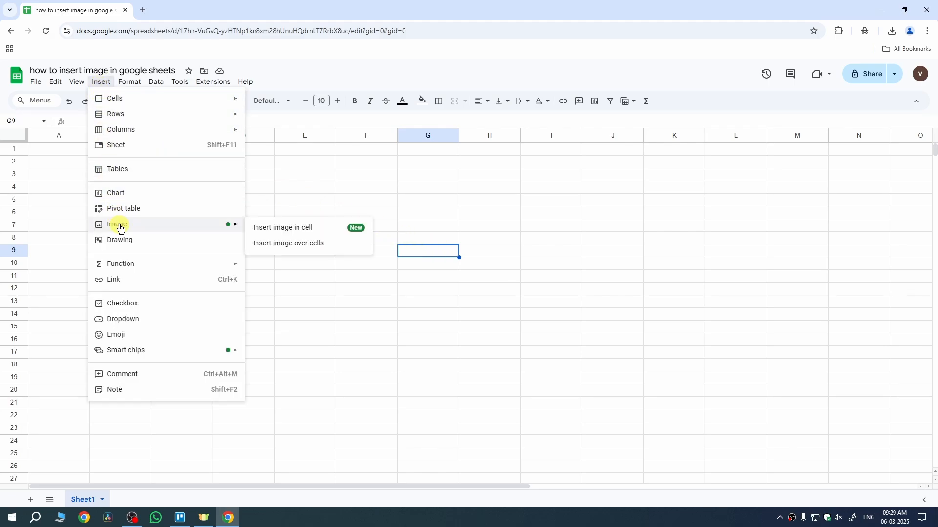
pyautogui.moveTo(282, 227)
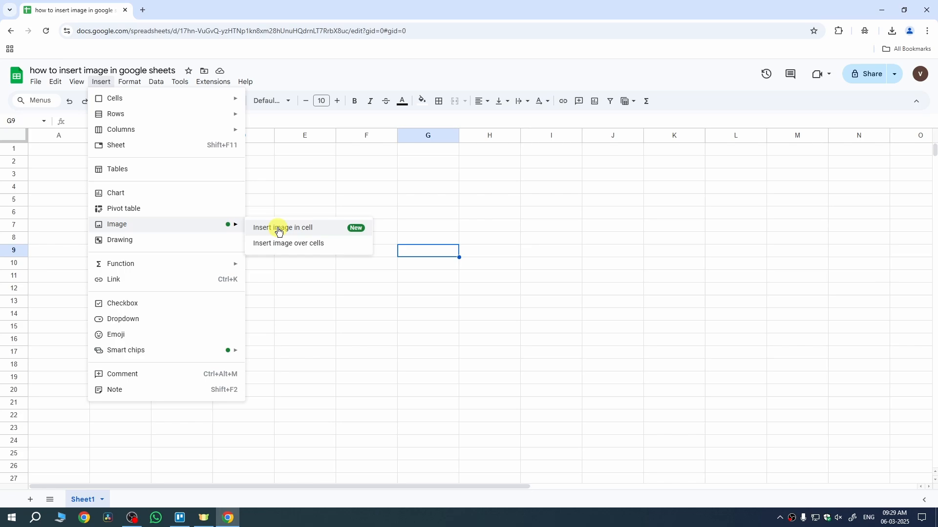
pyautogui.moveTo(293, 247)
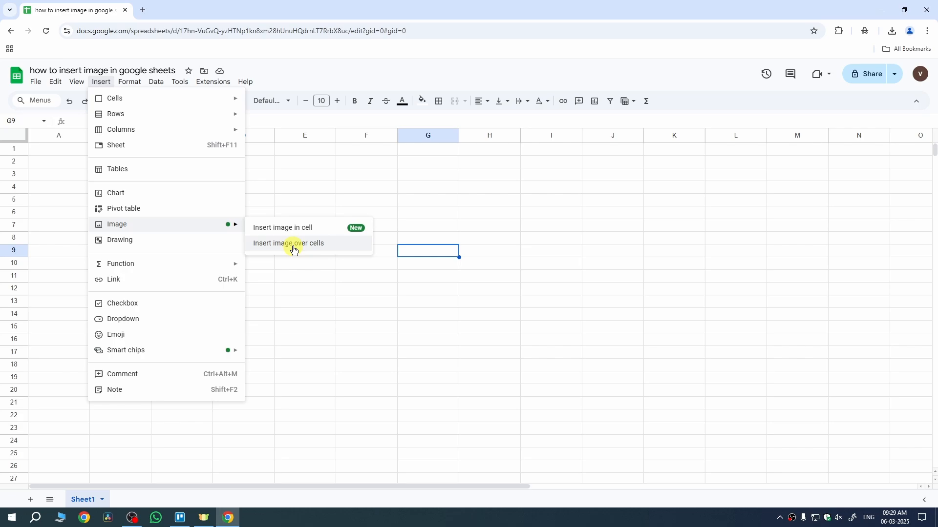
pyautogui.moveTo(304, 248)
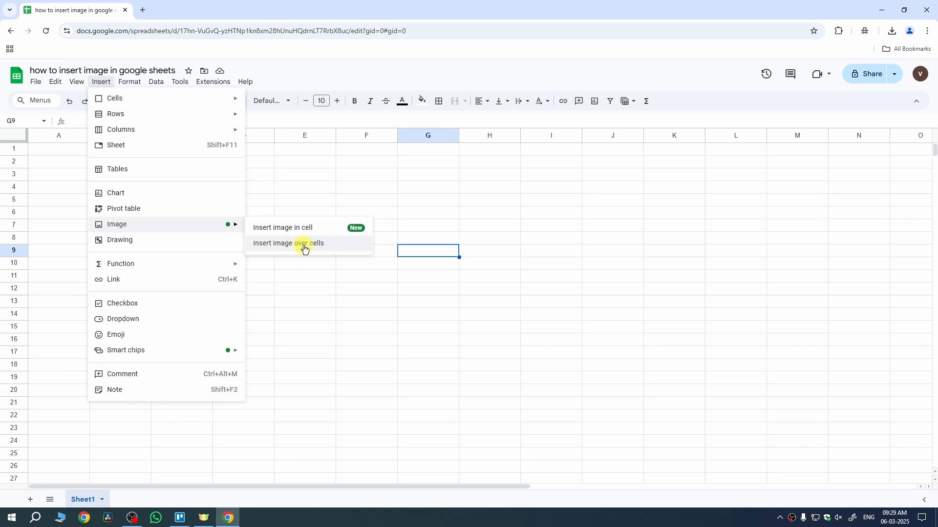
# Choose 'Insert image over cells' and upload the gold sneaker file from Downloads
pyautogui.click(289, 243)
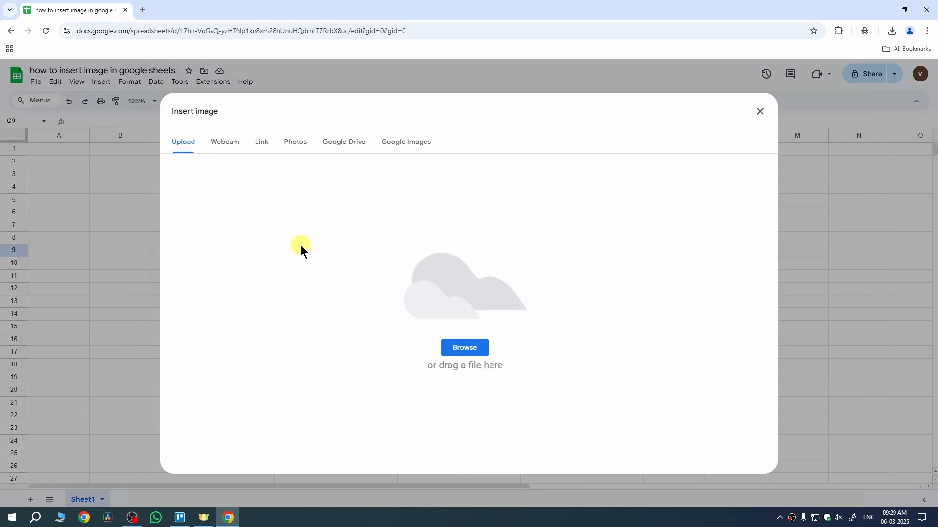
pyautogui.moveTo(496, 319)
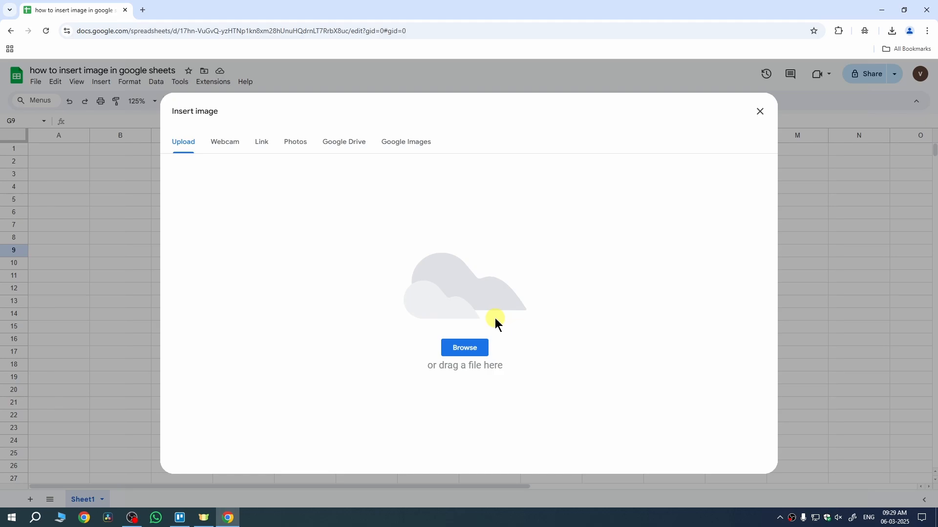
pyautogui.click(464, 347)
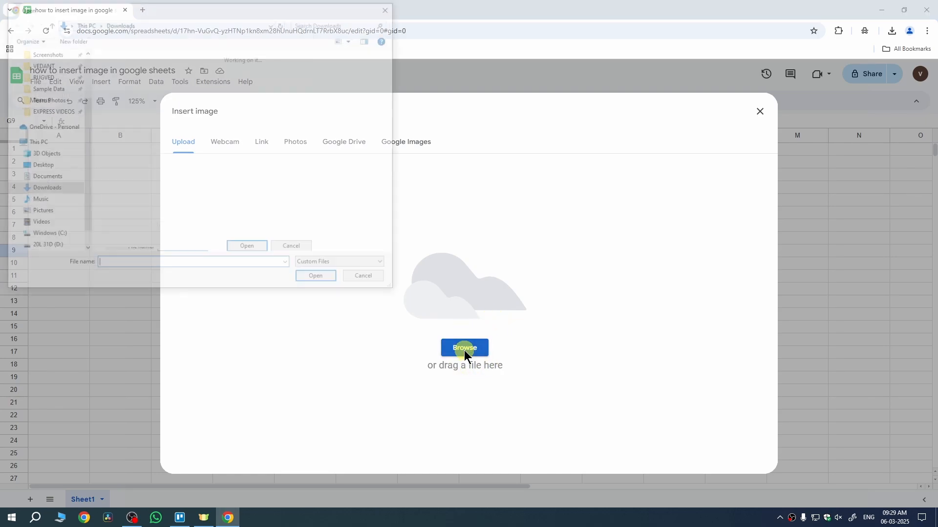
pyautogui.click(464, 347)
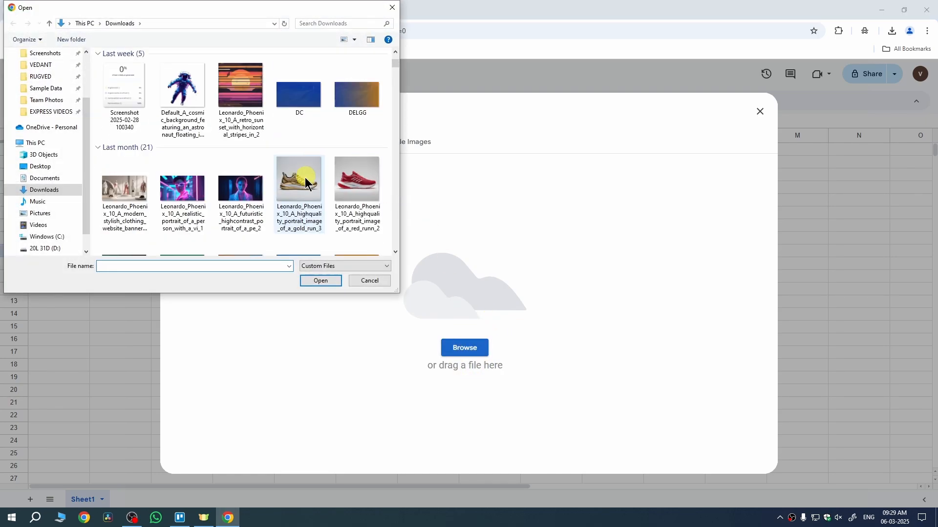
pyautogui.click(298, 178)
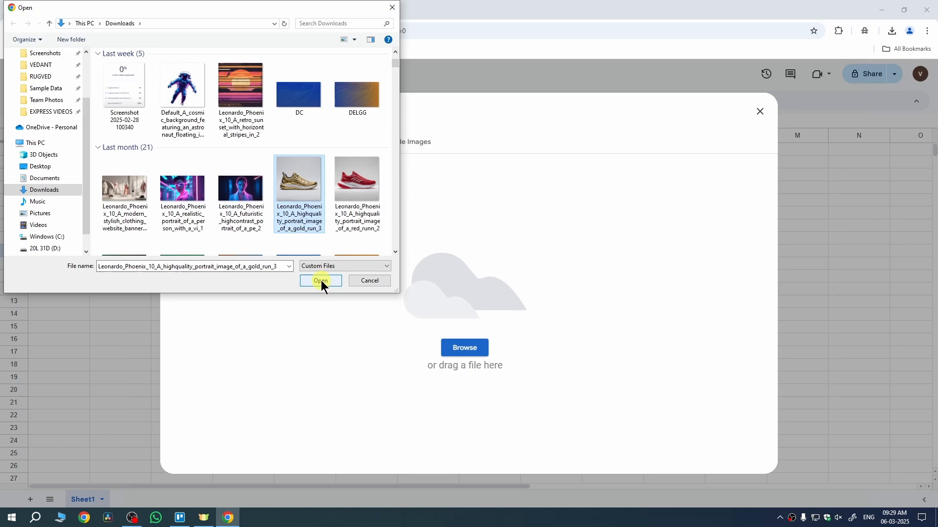
pyautogui.click(320, 282)
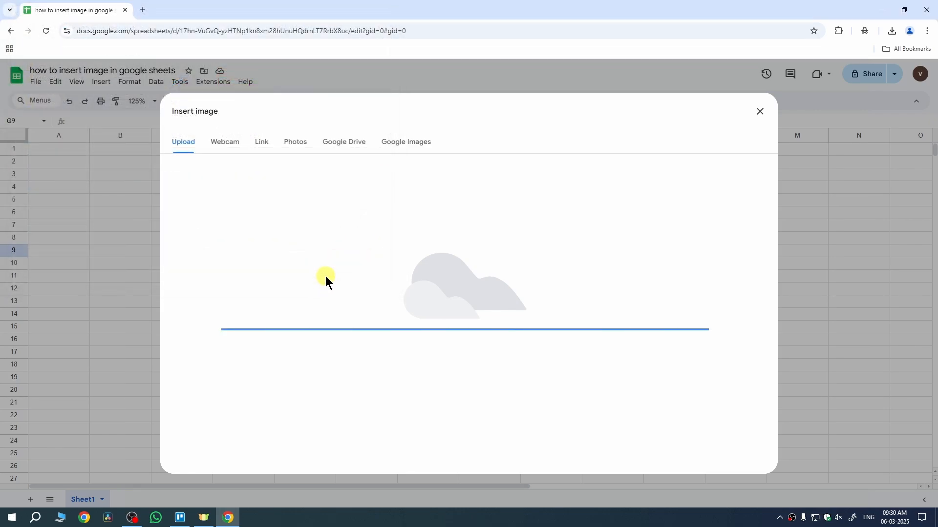
# Delete the floating gold sneaker image once it appears over the cells
pyautogui.click(760, 112)
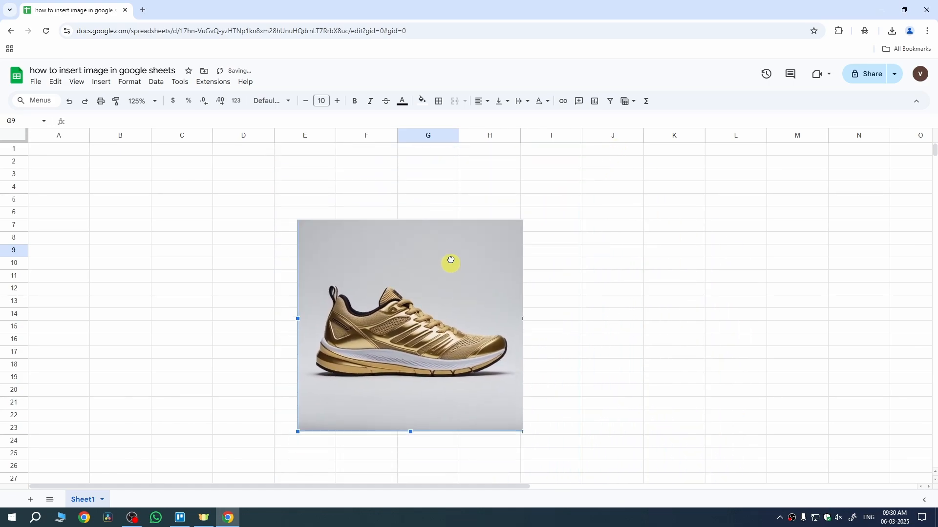
pyautogui.press('Delete')
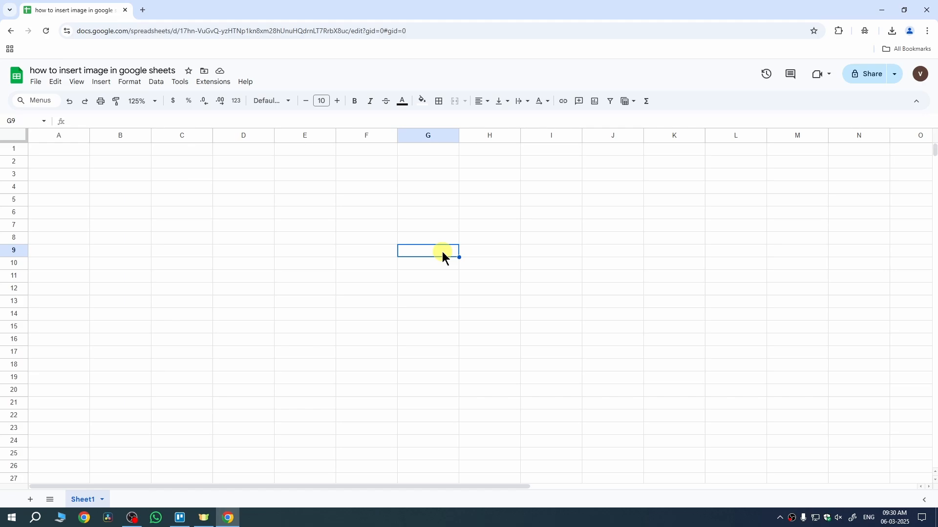
pyautogui.moveTo(176, 179)
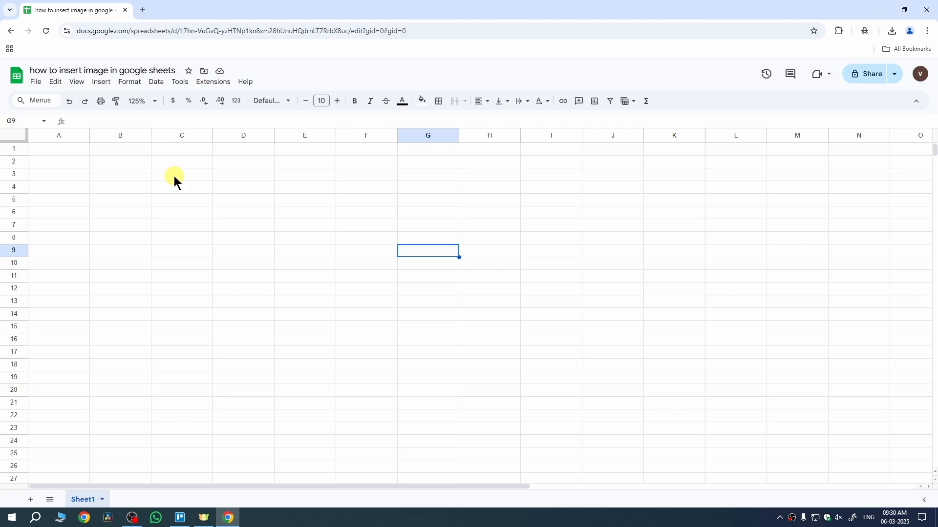
pyautogui.moveTo(123, 166)
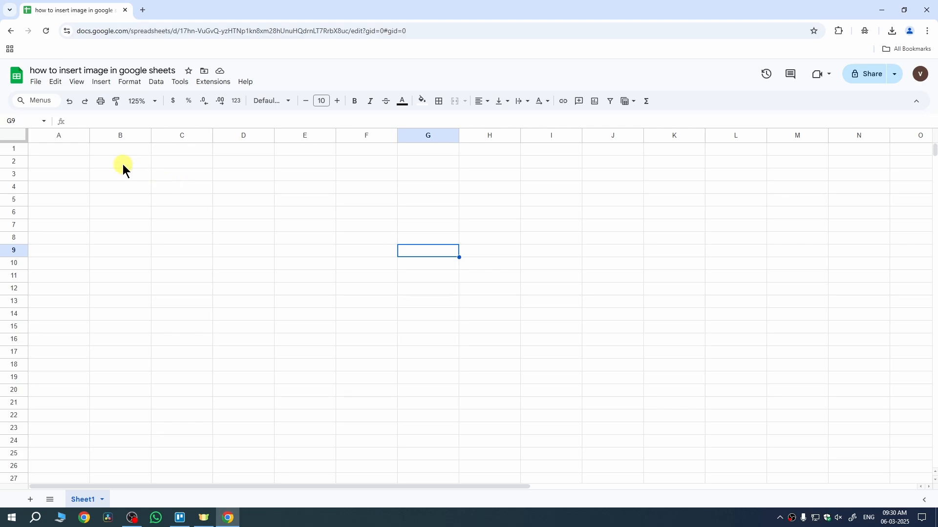
# Select B2 and upload the gold sneaker file with 'Insert image in cell'
pyautogui.click(120, 162)
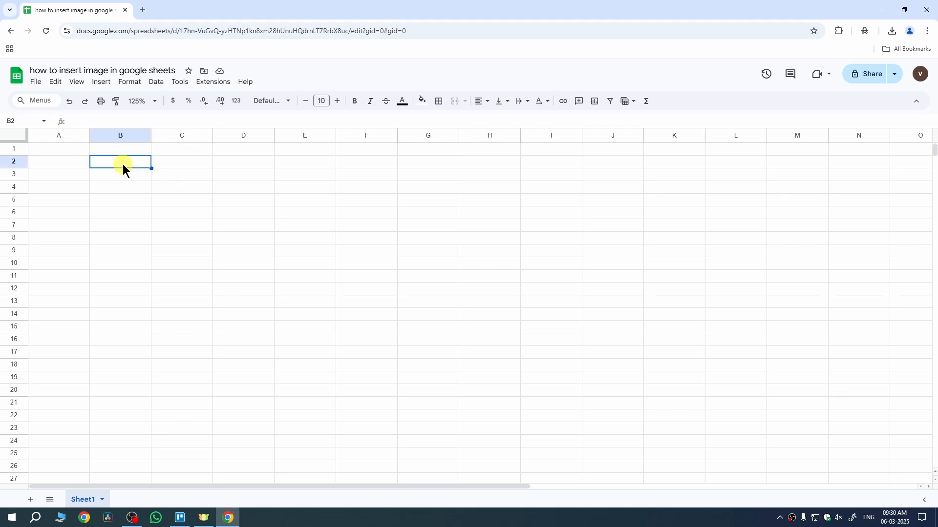
pyautogui.click(101, 82)
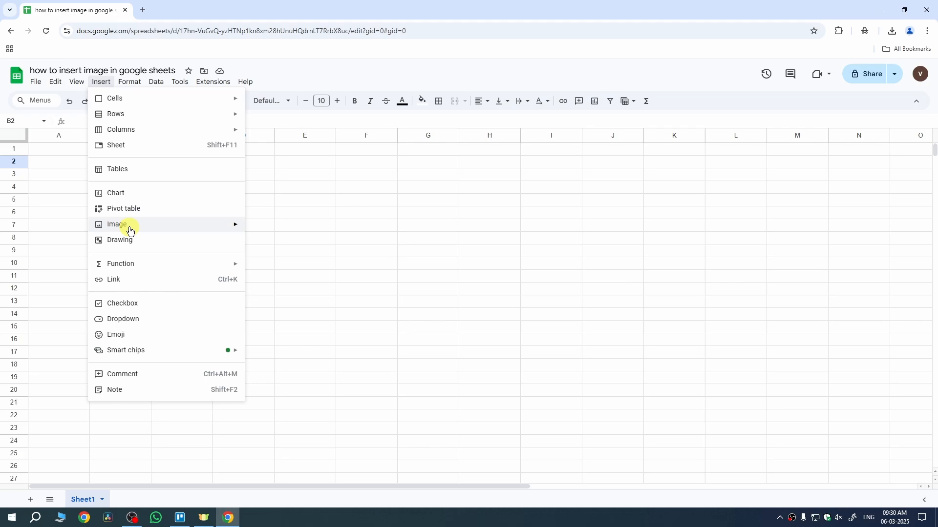
pyautogui.moveTo(117, 224)
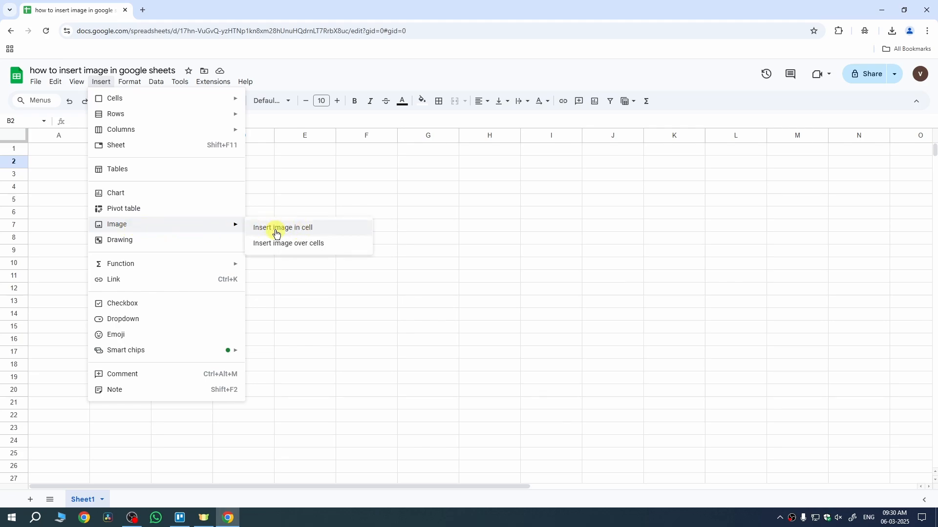
pyautogui.click(282, 228)
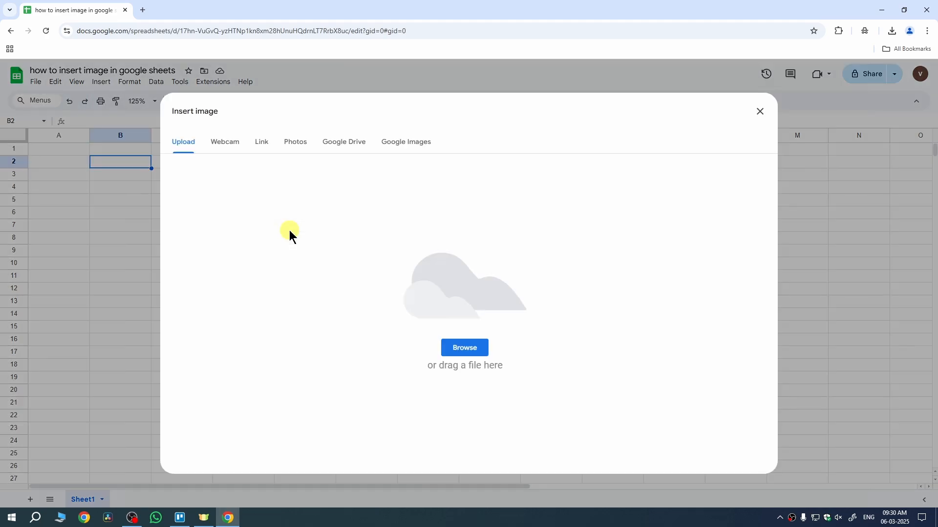
pyautogui.click(465, 347)
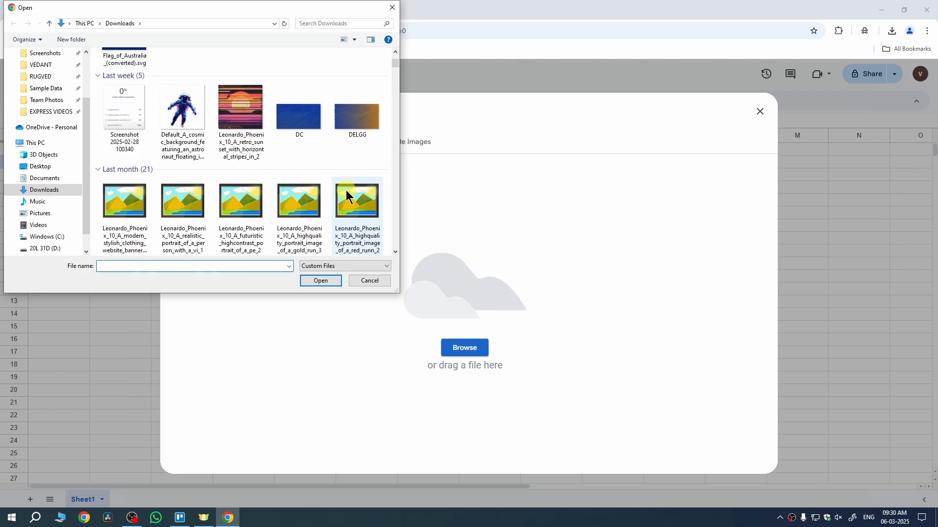
pyautogui.click(369, 280)
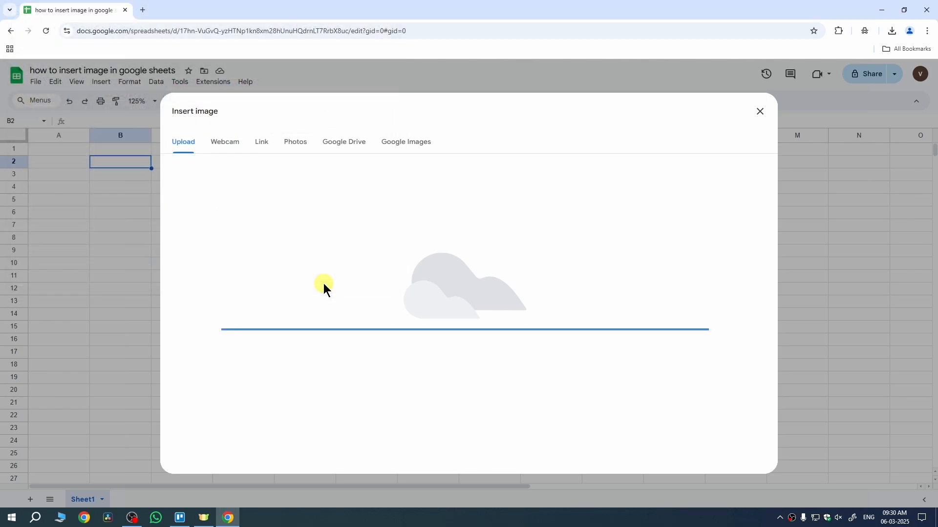
# Finish inserting the sneaker into B2, enlarge the cell, and click away to view it
pyautogui.click(760, 112)
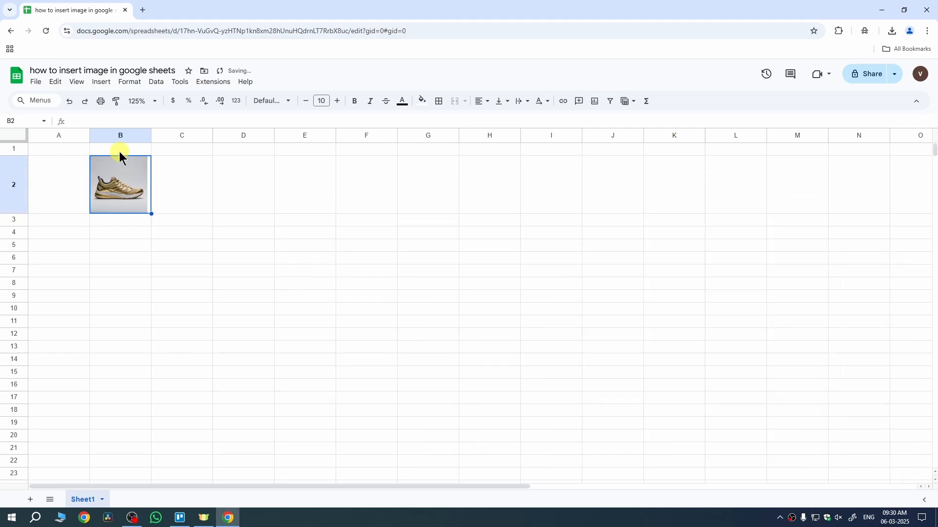
pyautogui.moveTo(152, 135); pyautogui.dragTo(187, 135)
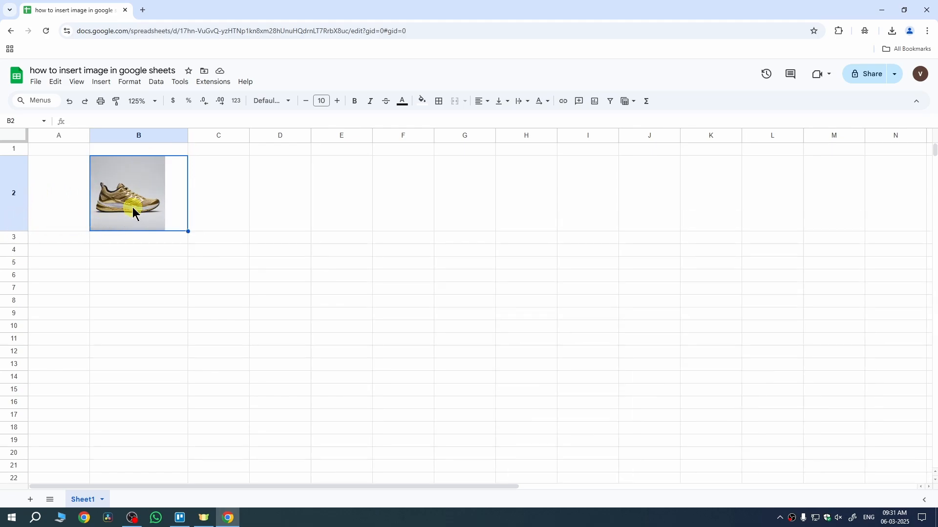
pyautogui.click(341, 275)
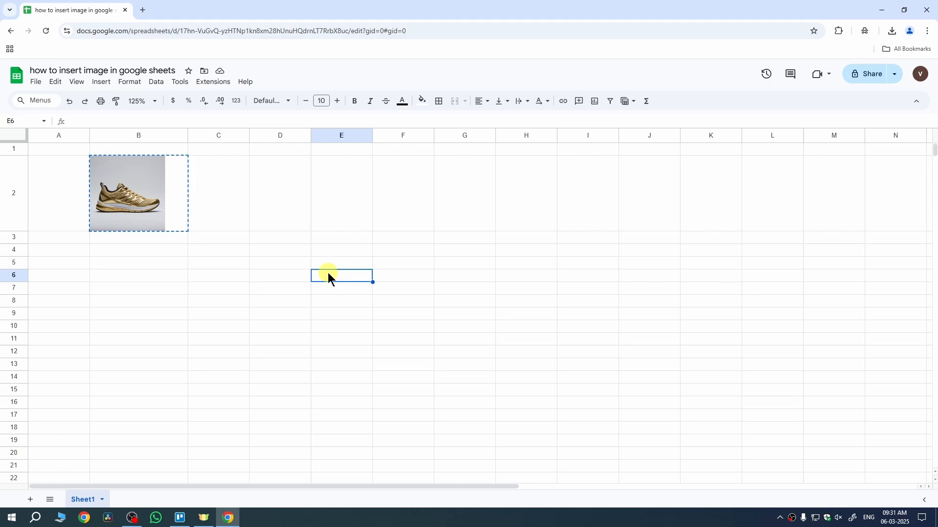